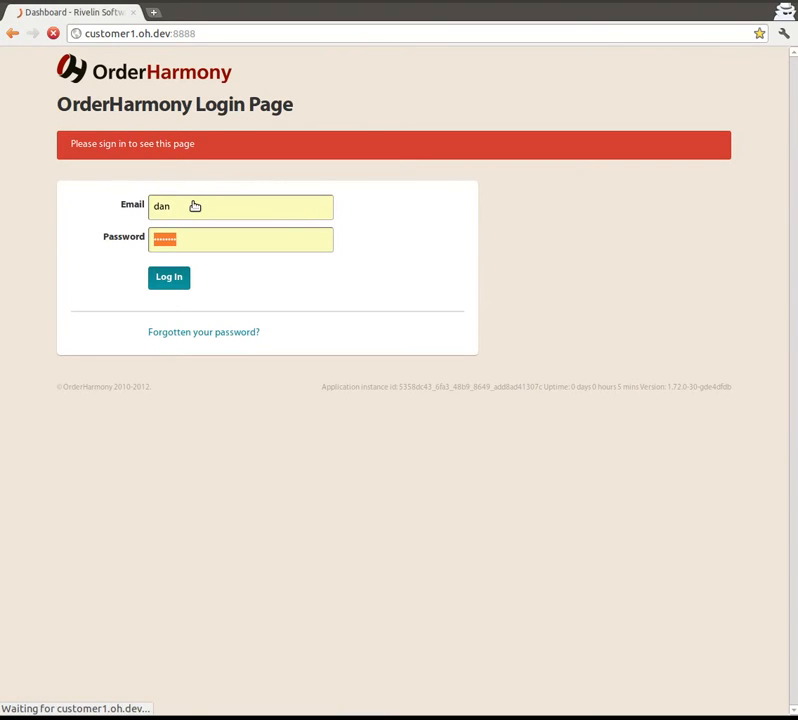
Sign in to OrderHarmony and go to the Integrations section of Settings
{"action": "left_click", "coordinate": [168, 276]}
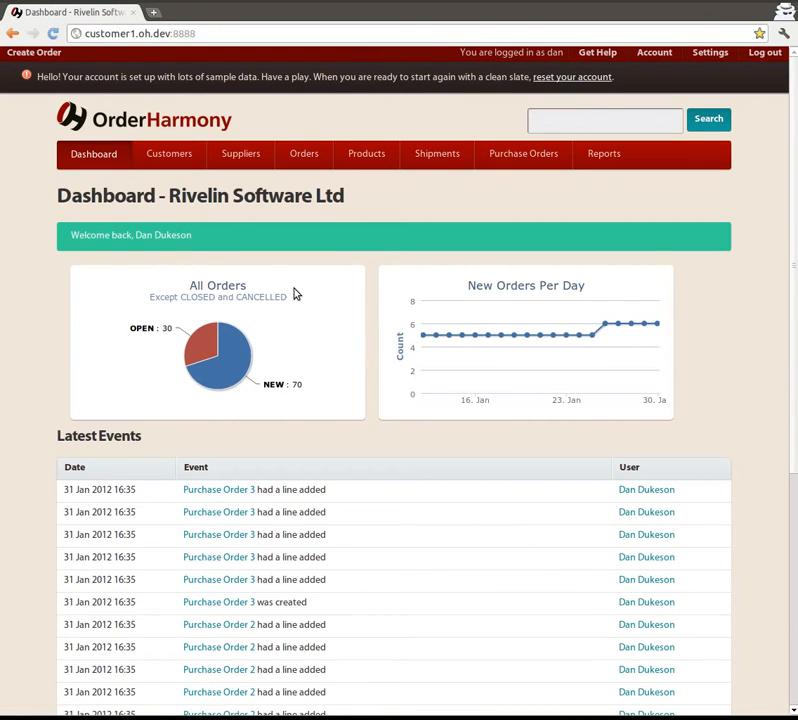
{"action": "left_click", "coordinate": [710, 52]}
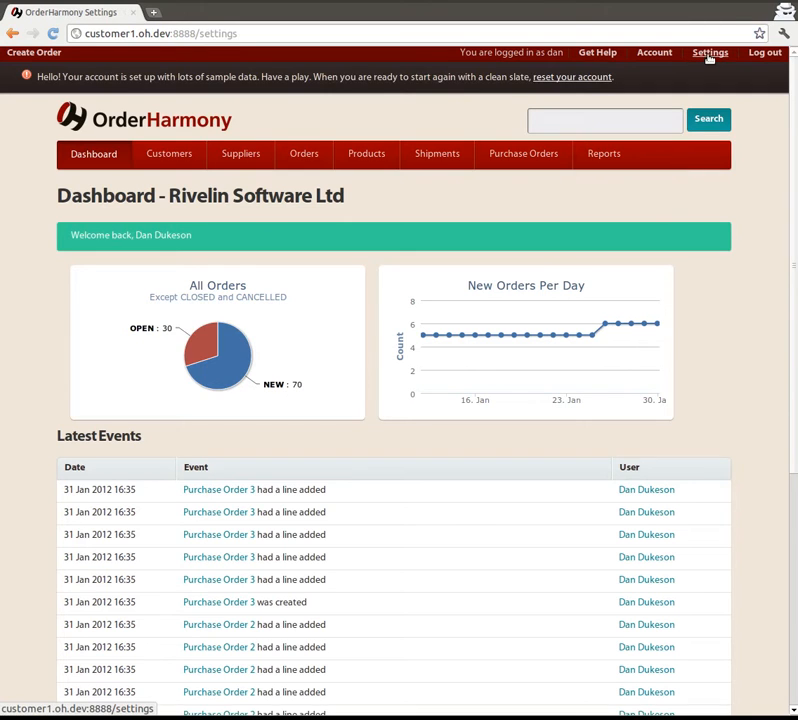
{"action": "left_click", "coordinate": [710, 52]}
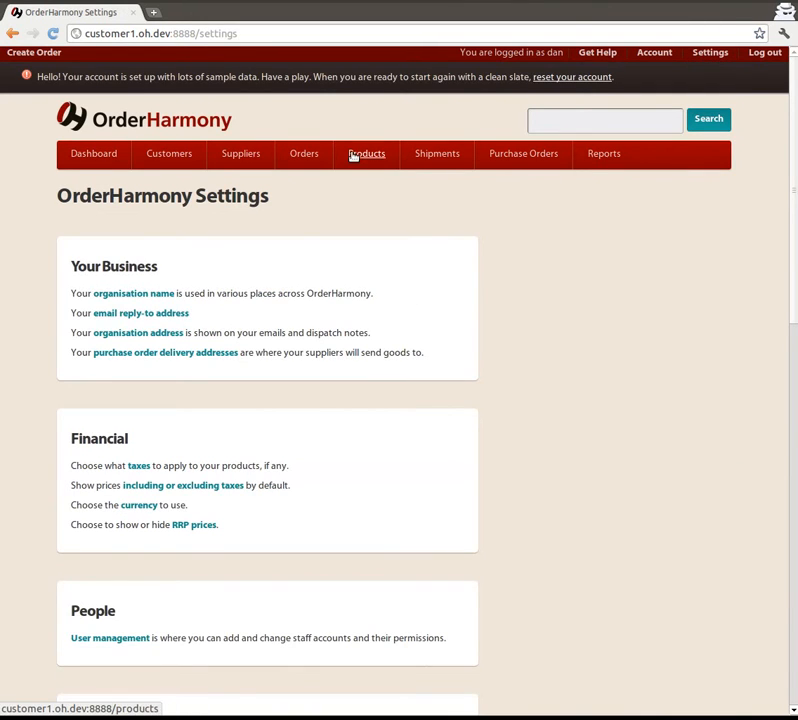
{"action": "scroll", "scroll_direction": "down", "scroll_amount": 3}
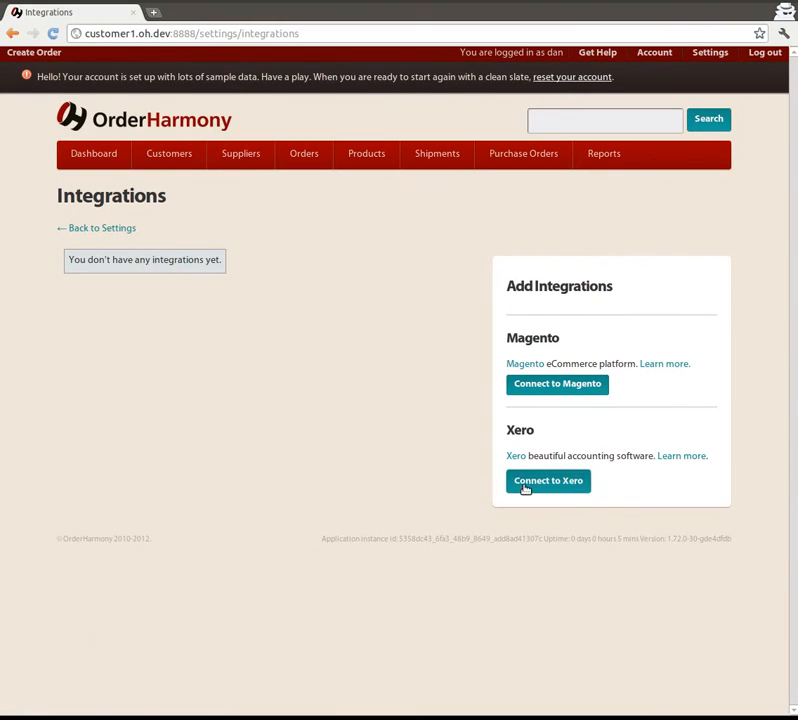
Start the Xero connection and send OrderHarmony to Xero for authorisation
{"action": "left_click", "coordinate": [548, 480]}
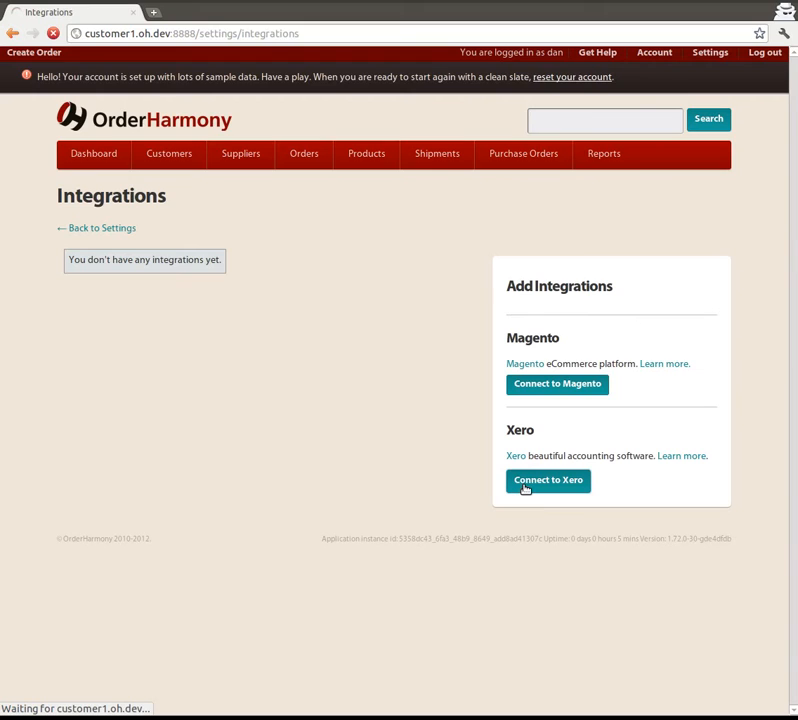
{"action": "left_click", "coordinate": [548, 480]}
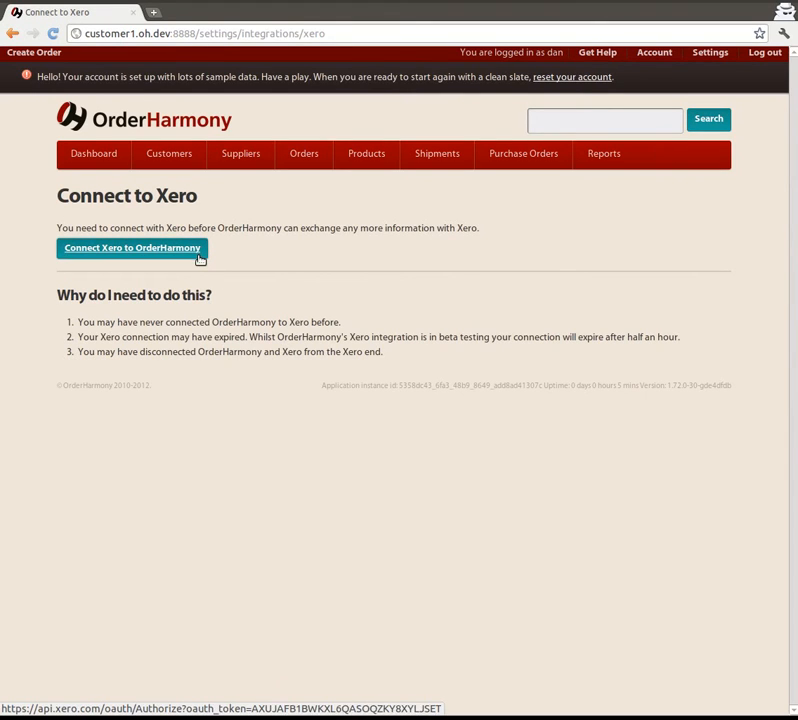
{"action": "left_click", "coordinate": [132, 248]}
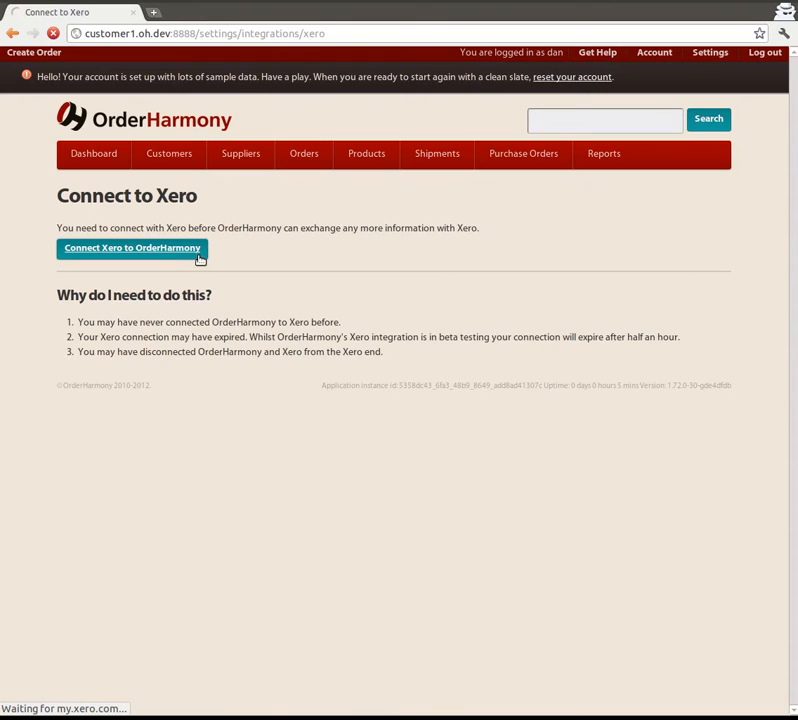
{"action": "left_click", "coordinate": [132, 248]}
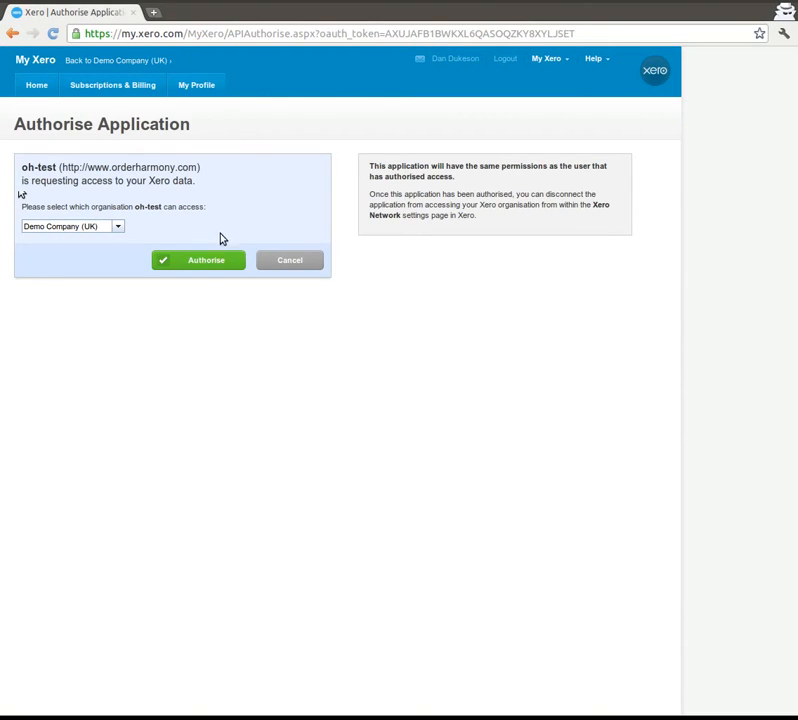
{"action": "mouse_move", "coordinate": [128, 244]}
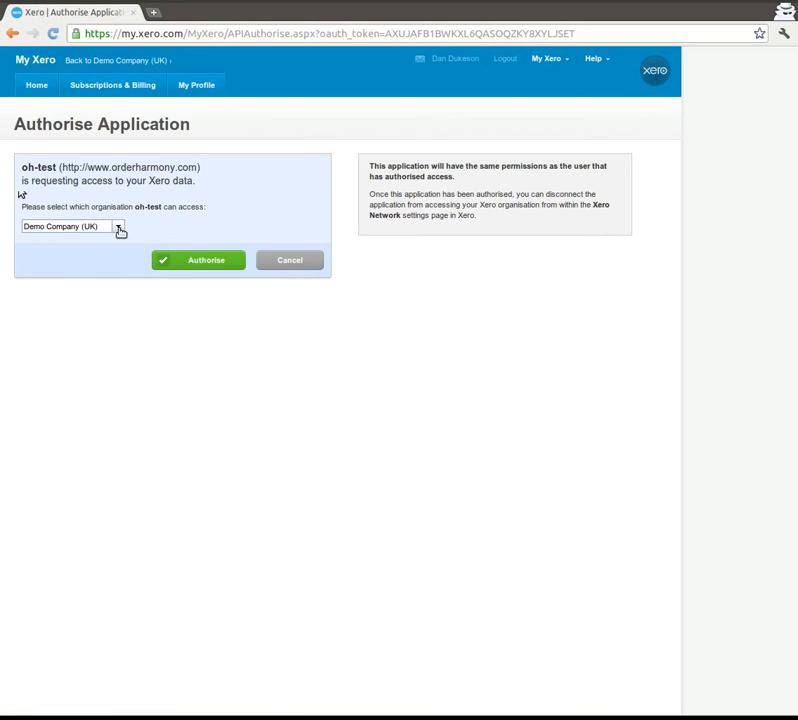
Select Demo Company (UK) as the organisation and authorise the app's access to its Xero data
{"action": "left_click", "coordinate": [118, 226]}
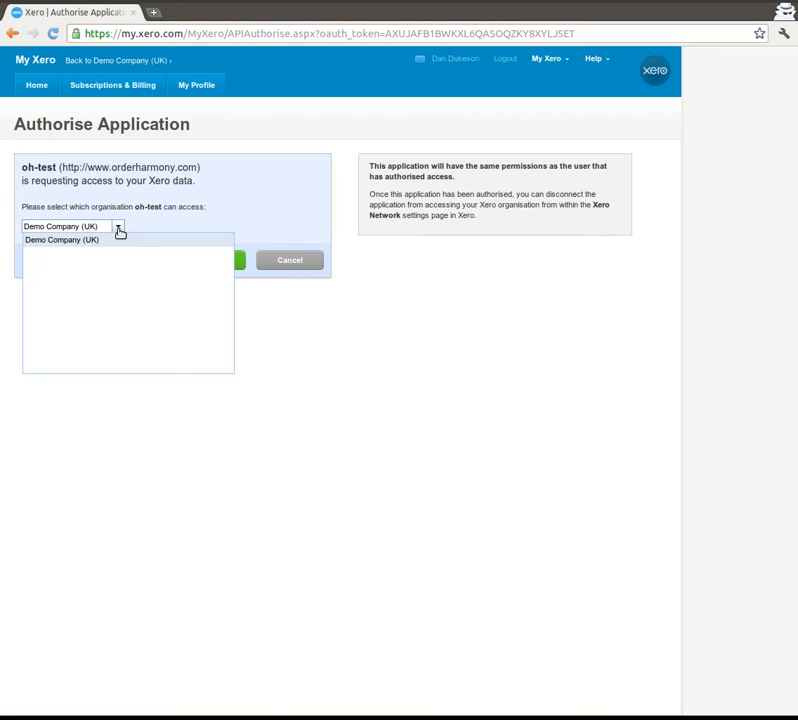
{"action": "left_click", "coordinate": [62, 240]}
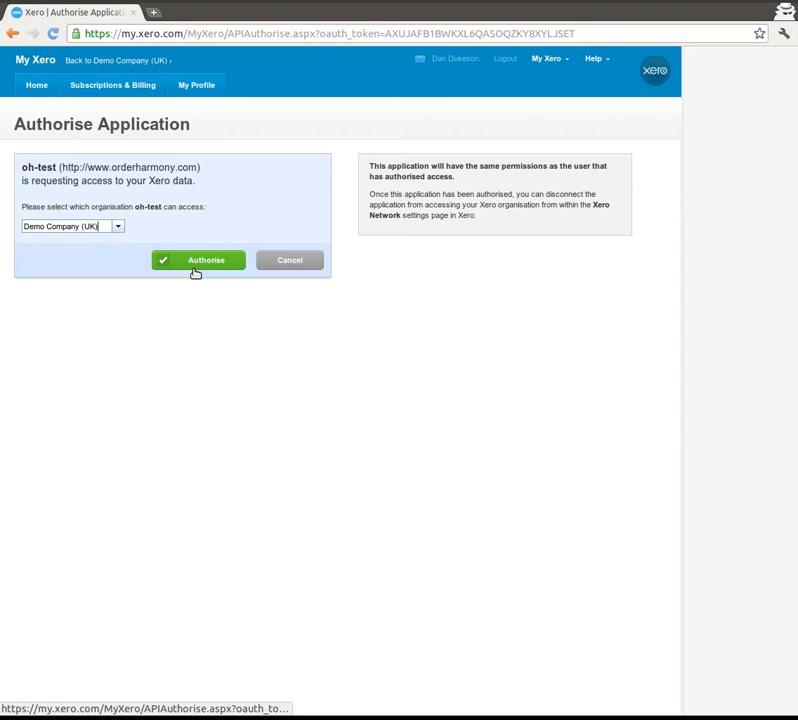
{"action": "left_click", "coordinate": [198, 260]}
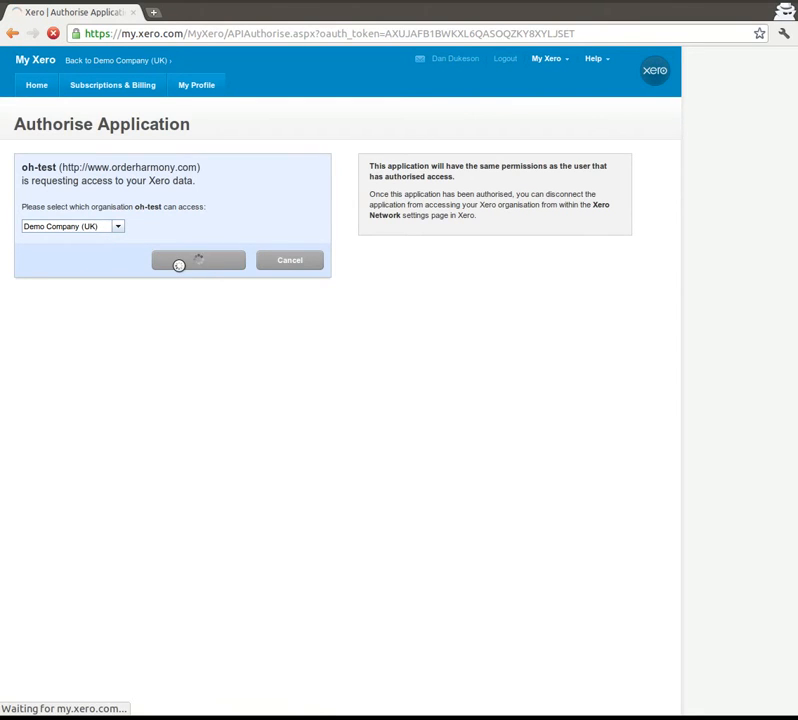
{"action": "left_click", "coordinate": [198, 260]}
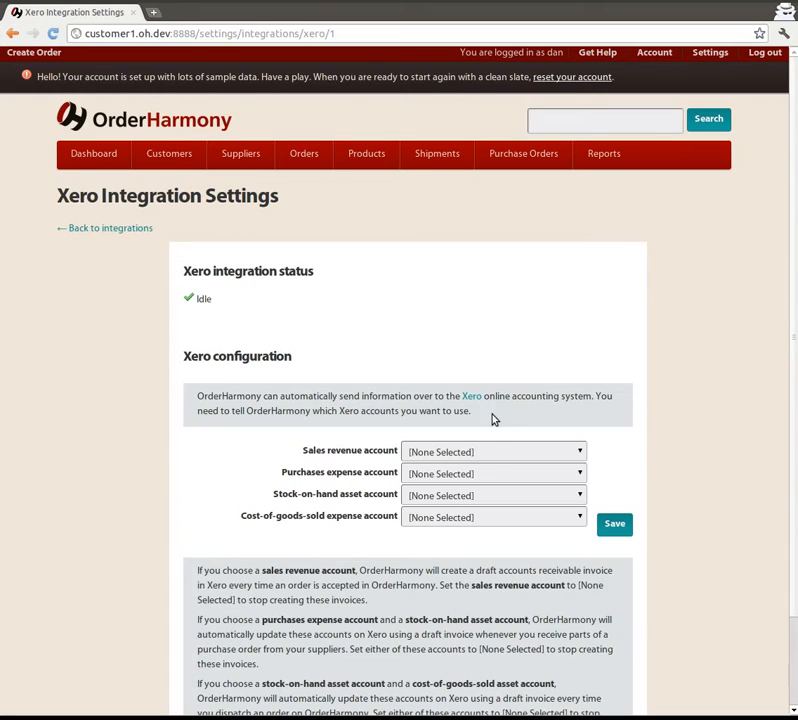
{"action": "mouse_move", "coordinate": [498, 448]}
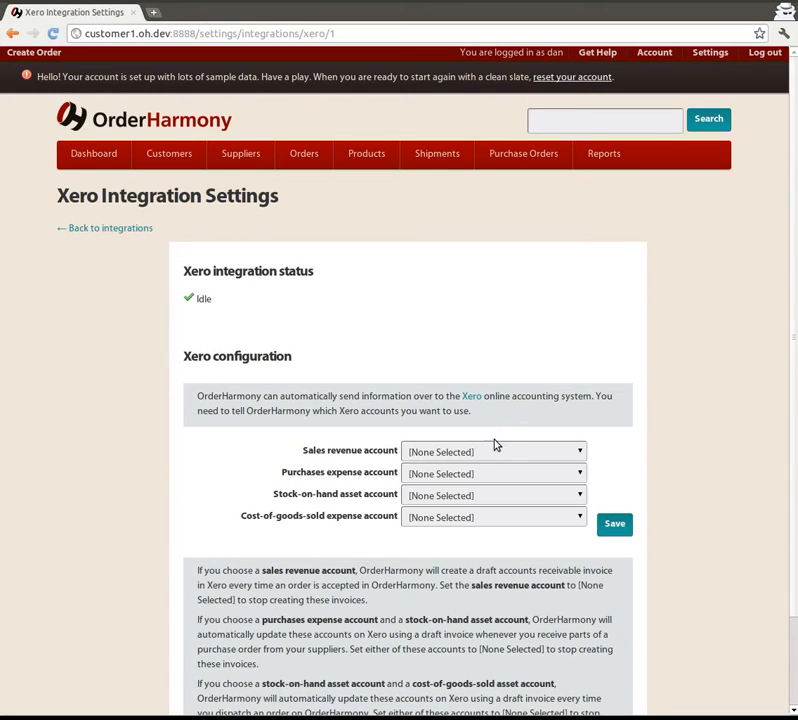
{"action": "mouse_move", "coordinate": [490, 452]}
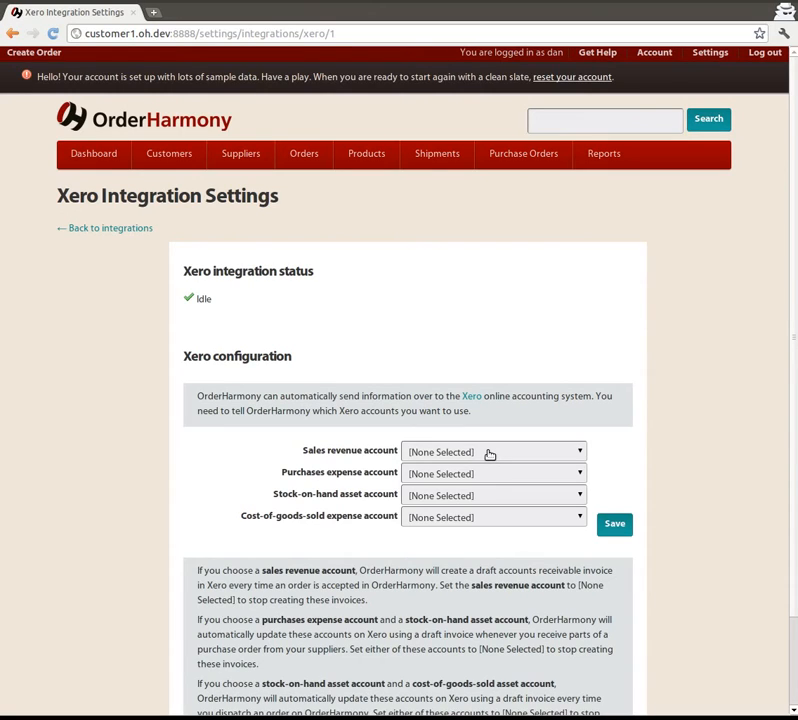
Choose Sales (200) as revenue account and Purchases (300) as expense account, then save the integration
{"action": "left_click", "coordinate": [492, 452]}
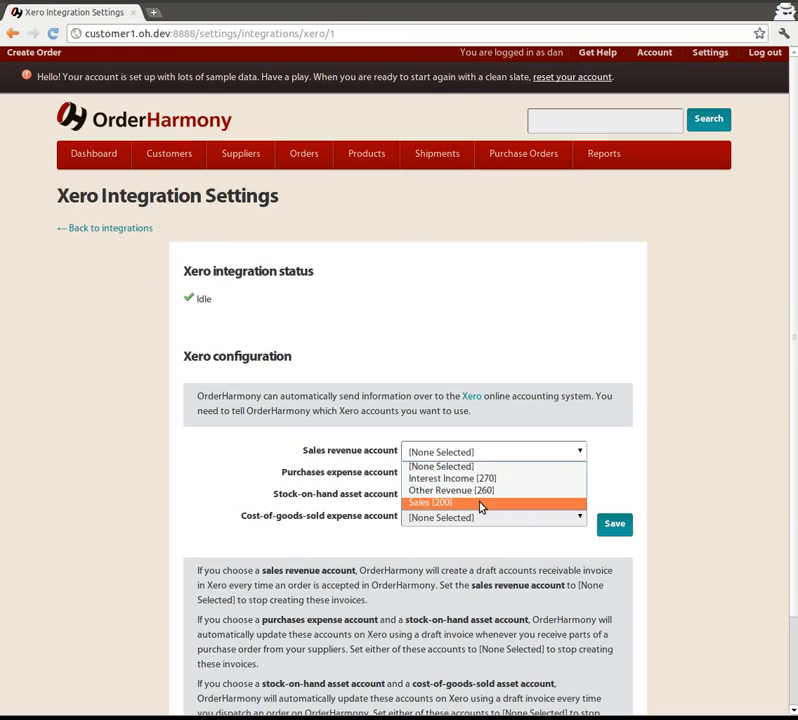
{"action": "left_click", "coordinate": [430, 502]}
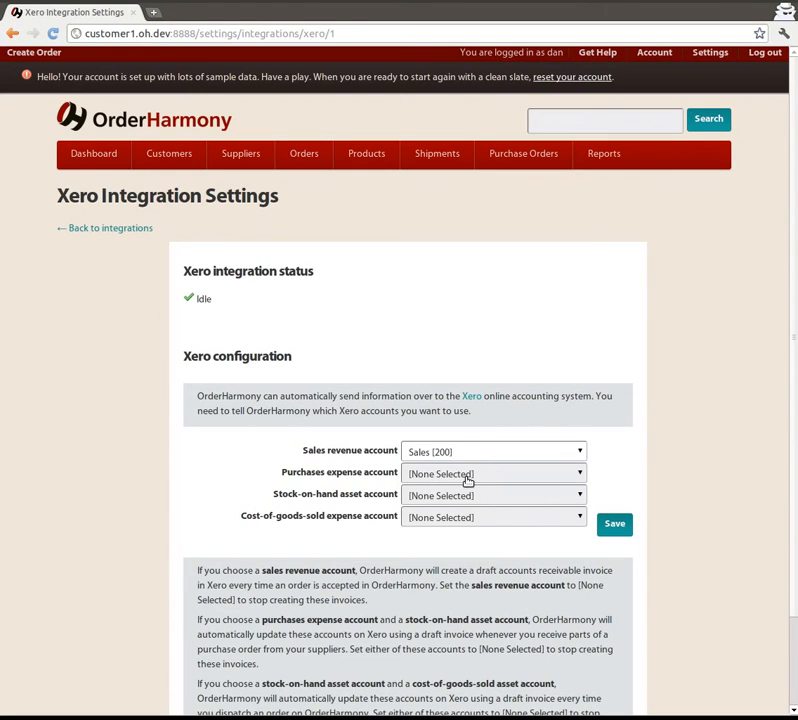
{"action": "left_click", "coordinate": [494, 472]}
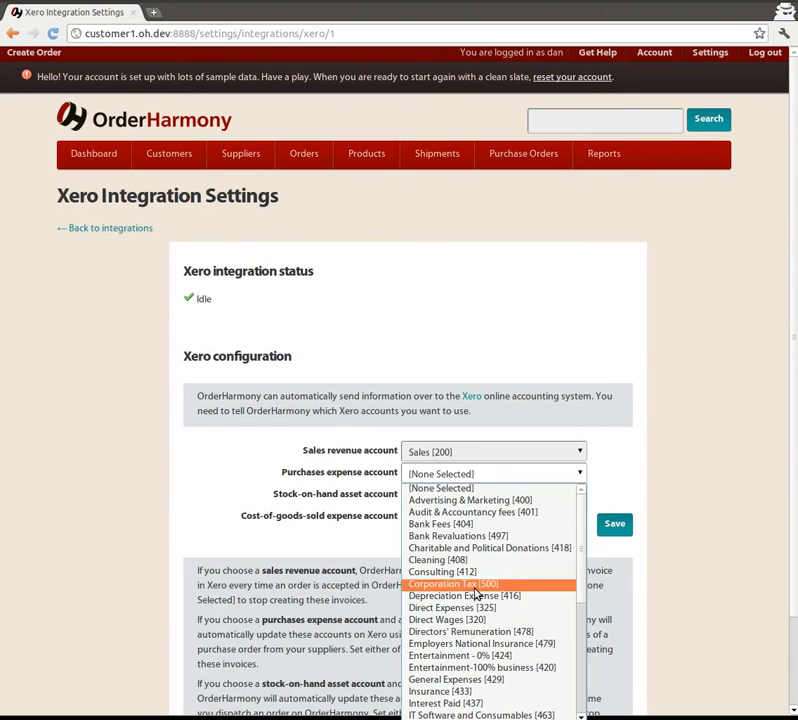
{"action": "scroll", "scroll_direction": "down", "scroll_amount": 3}
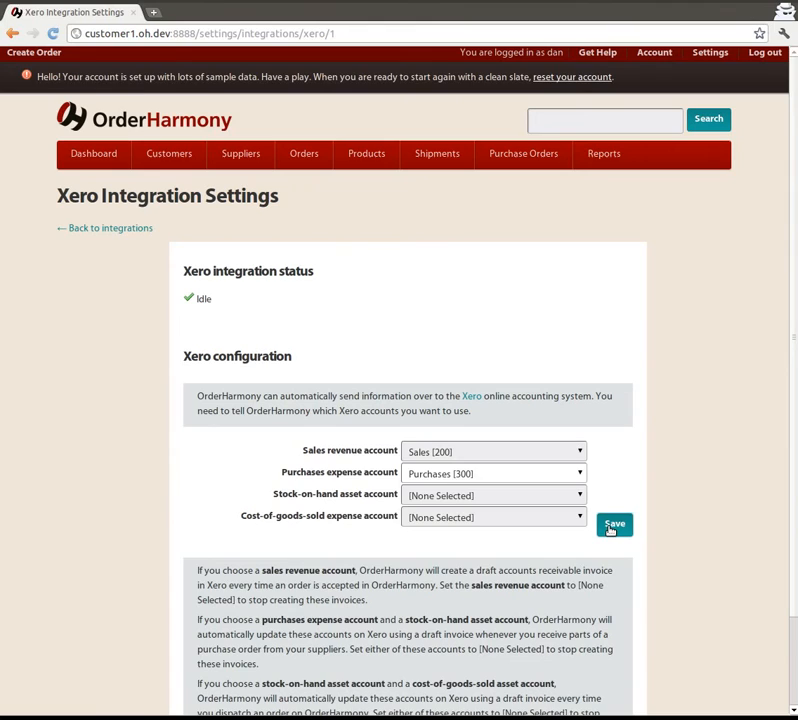
{"action": "left_click", "coordinate": [614, 524]}
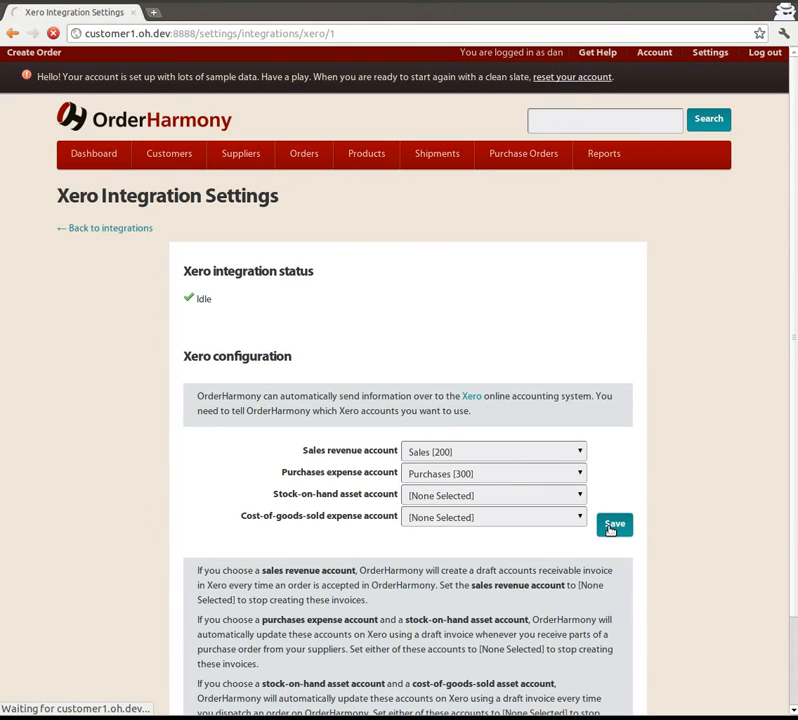
{"action": "left_click", "coordinate": [612, 524]}
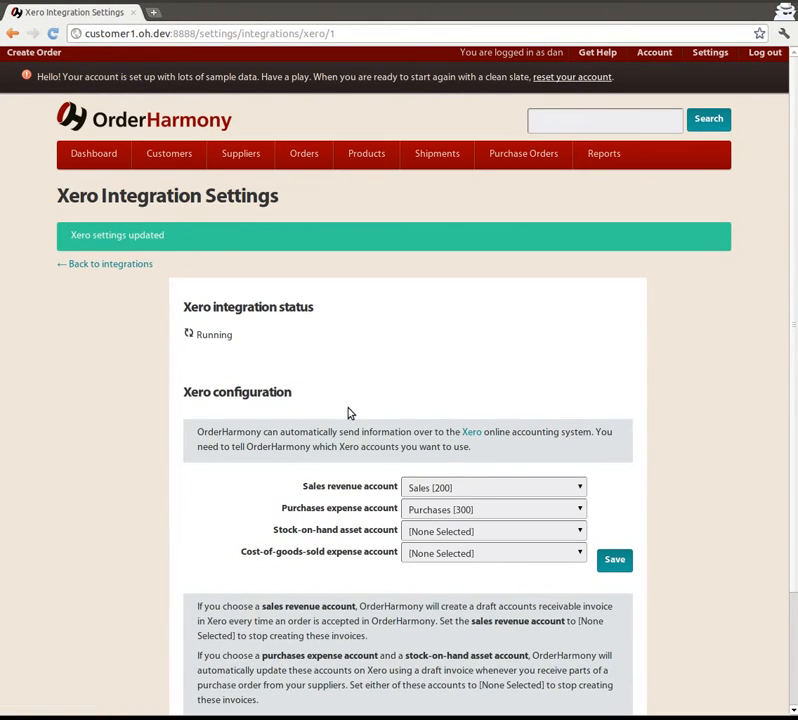
Filter the orders list to New and open order 36 down to its Order Lines
{"action": "left_click", "coordinate": [304, 152]}
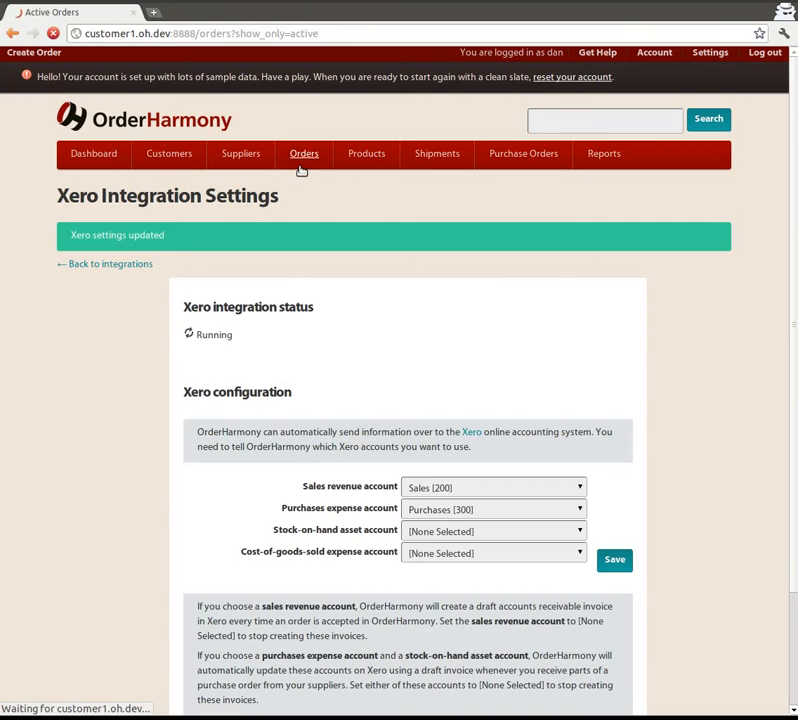
{"action": "left_click", "coordinate": [304, 152]}
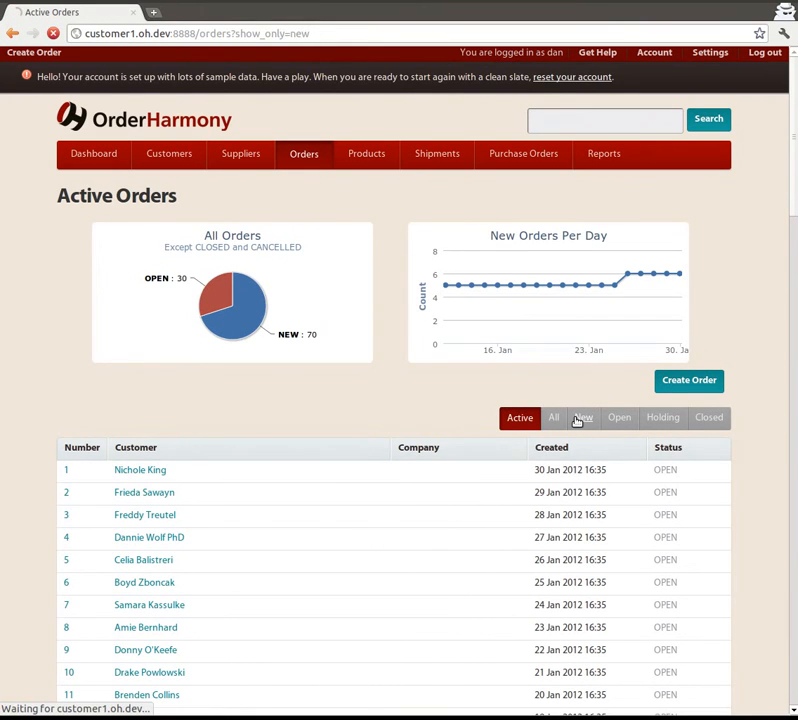
{"action": "left_click", "coordinate": [584, 418]}
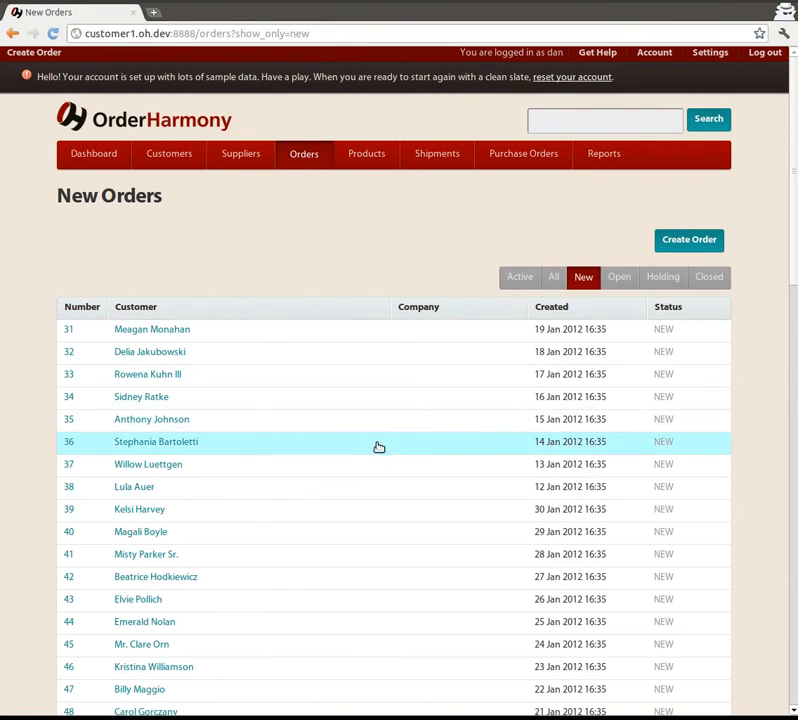
{"action": "left_click", "coordinate": [156, 442]}
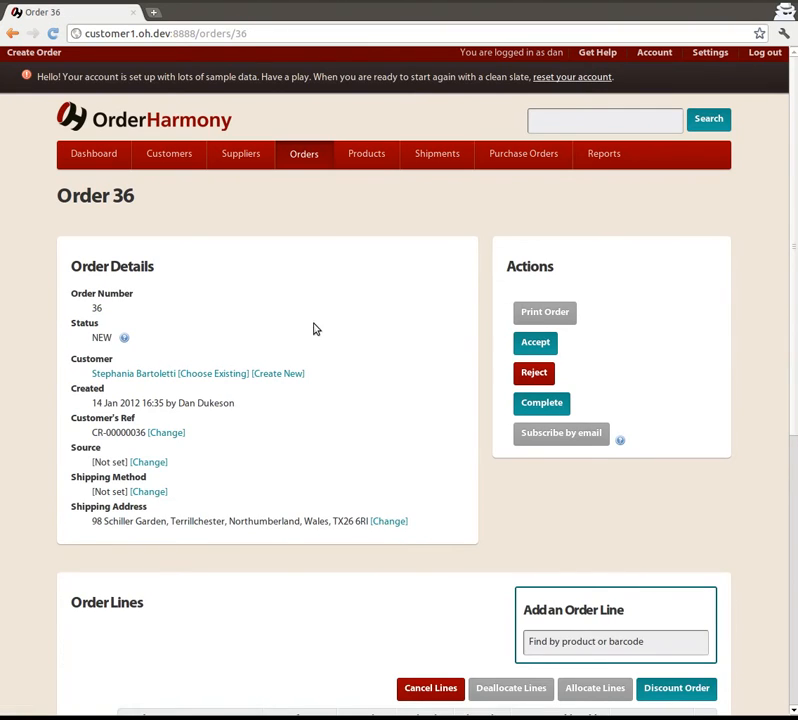
{"action": "scroll", "scroll_direction": "down", "scroll_amount": 3}
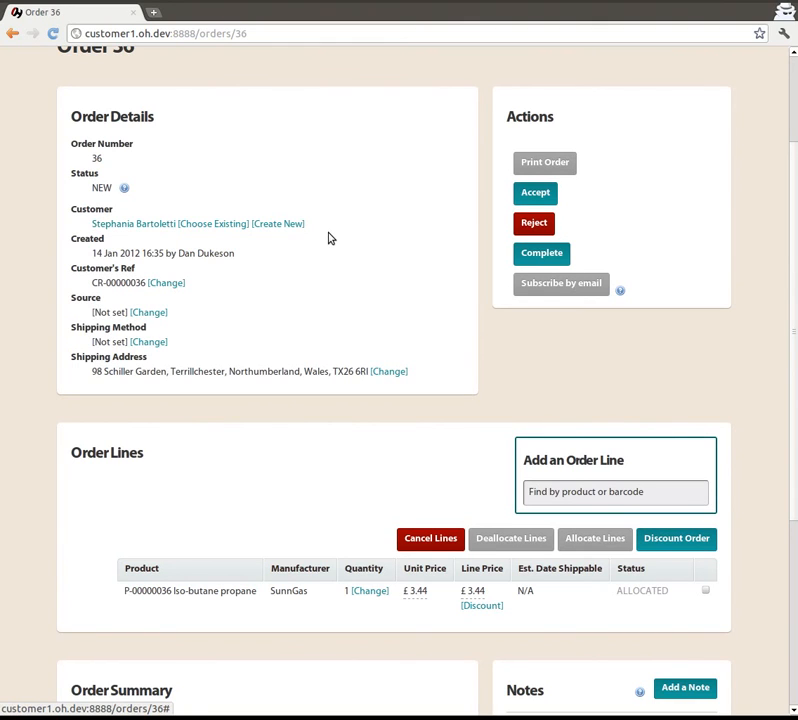
Accept order 36, refresh to see status open, and follow the Xero receivable invoice link in its history
{"action": "left_click", "coordinate": [536, 192]}
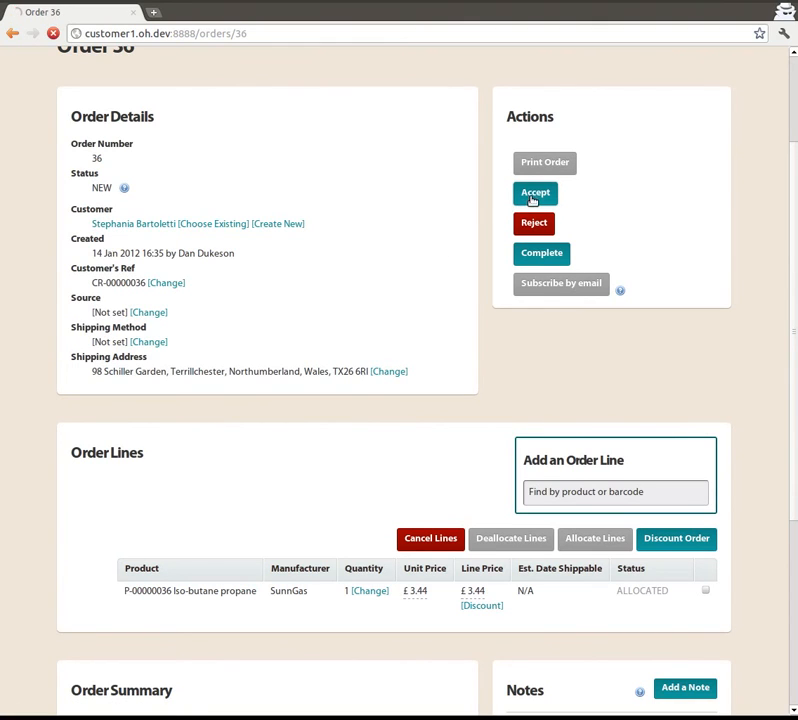
{"action": "left_click", "coordinate": [534, 192]}
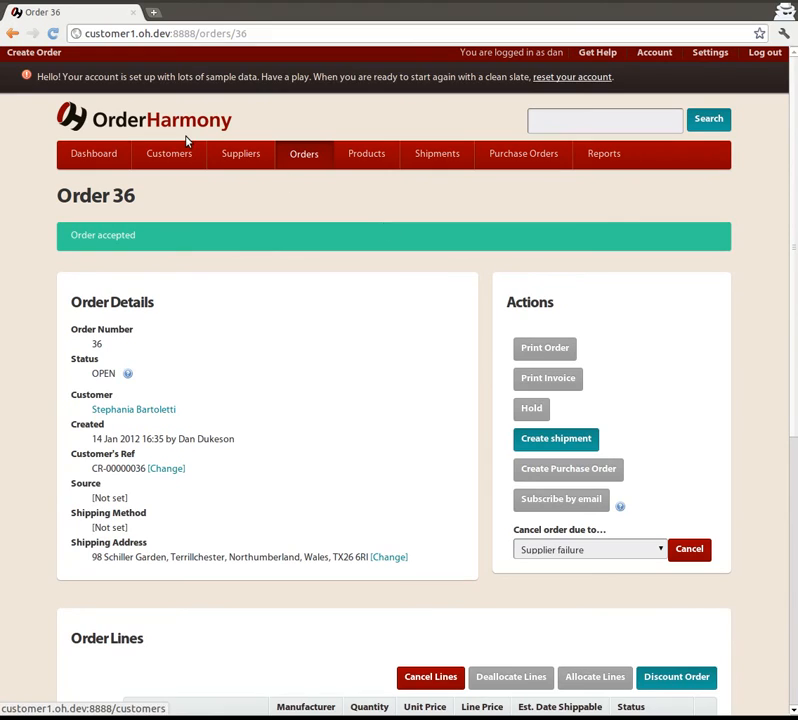
{"action": "mouse_move", "coordinate": [52, 32]}
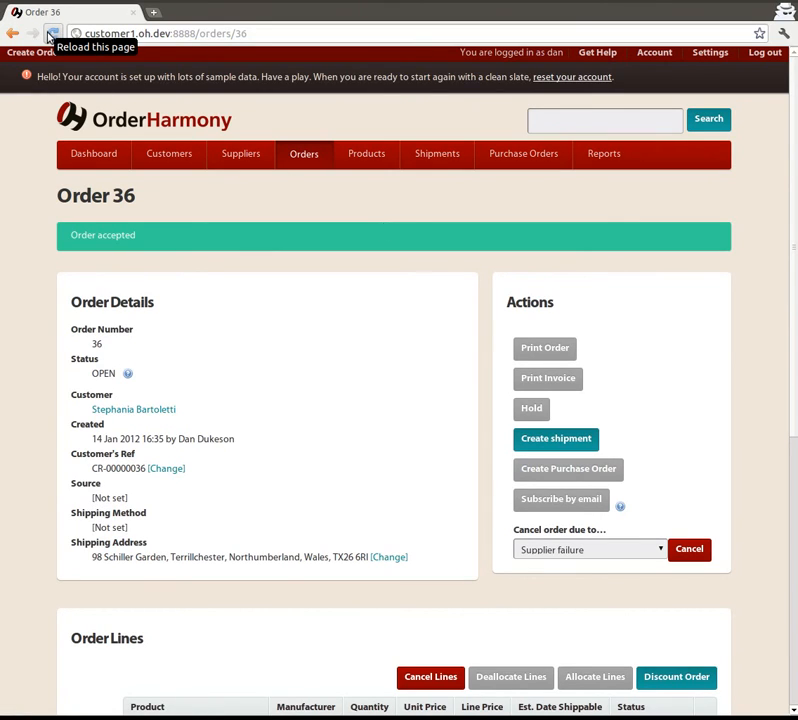
{"action": "left_click", "coordinate": [52, 32]}
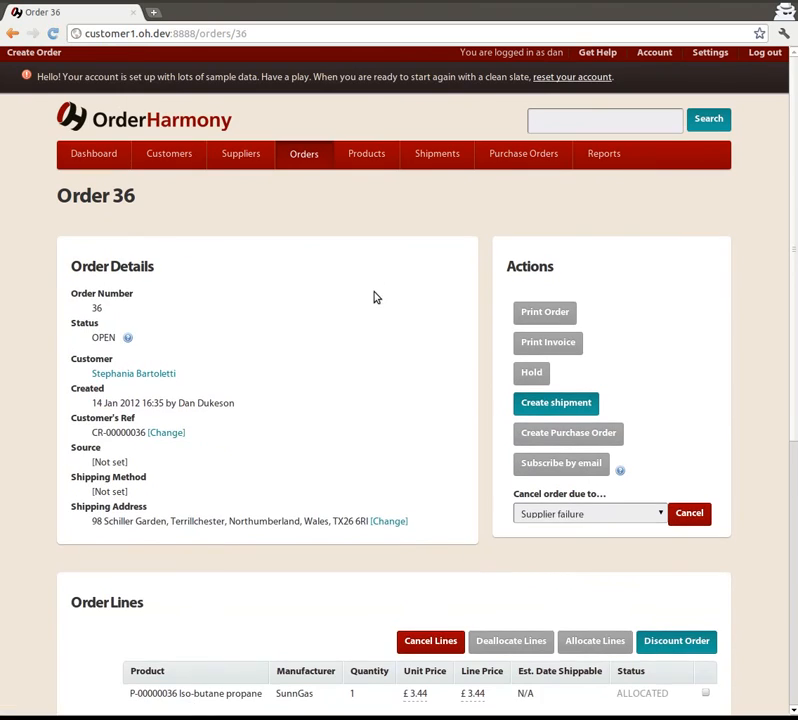
{"action": "scroll", "scroll_direction": "down", "scroll_amount": 3}
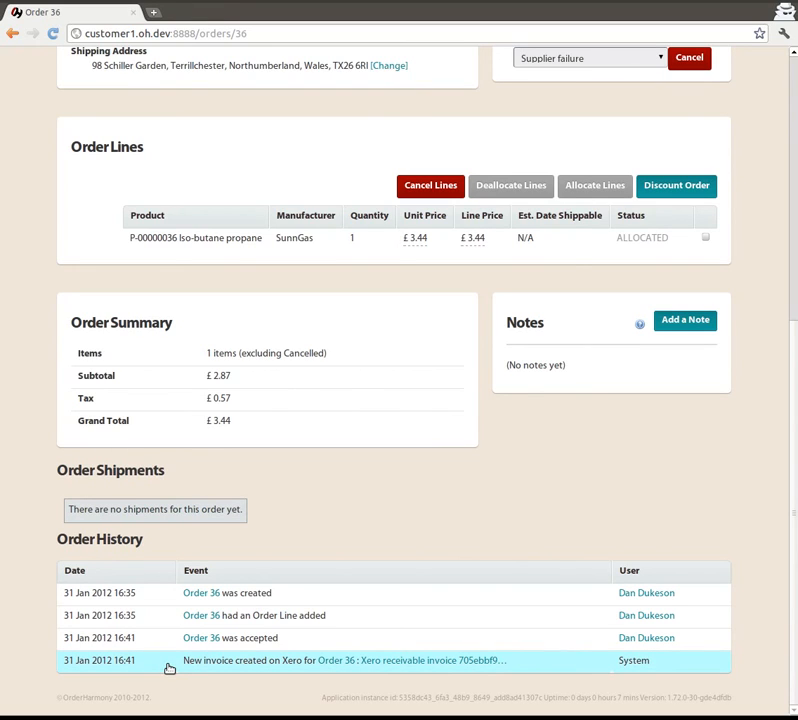
{"action": "left_click", "coordinate": [434, 660]}
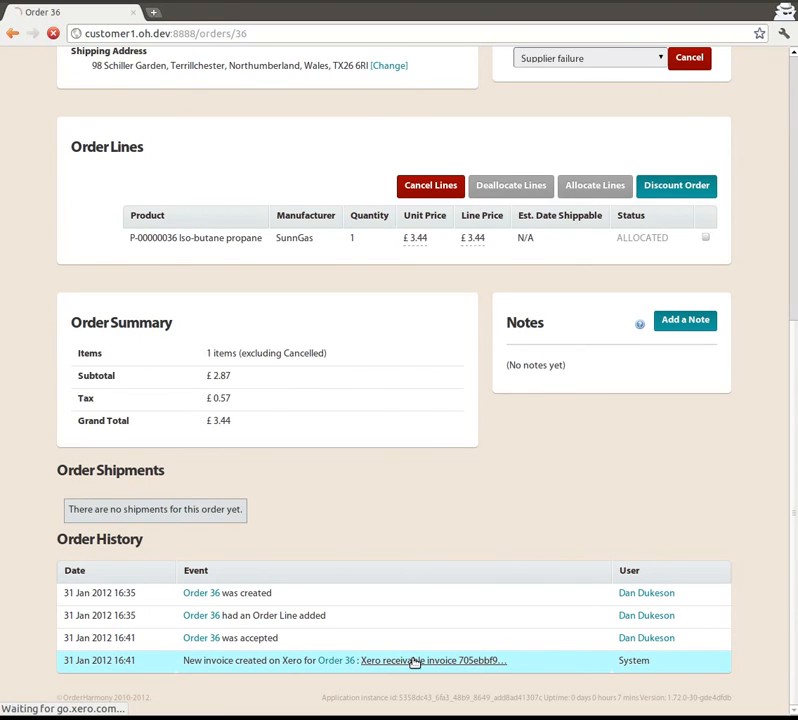
Review Xero draft invoice INV-0045 totalling 3.44 and go back to order 36 in OrderHarmony
{"action": "left_click", "coordinate": [432, 660]}
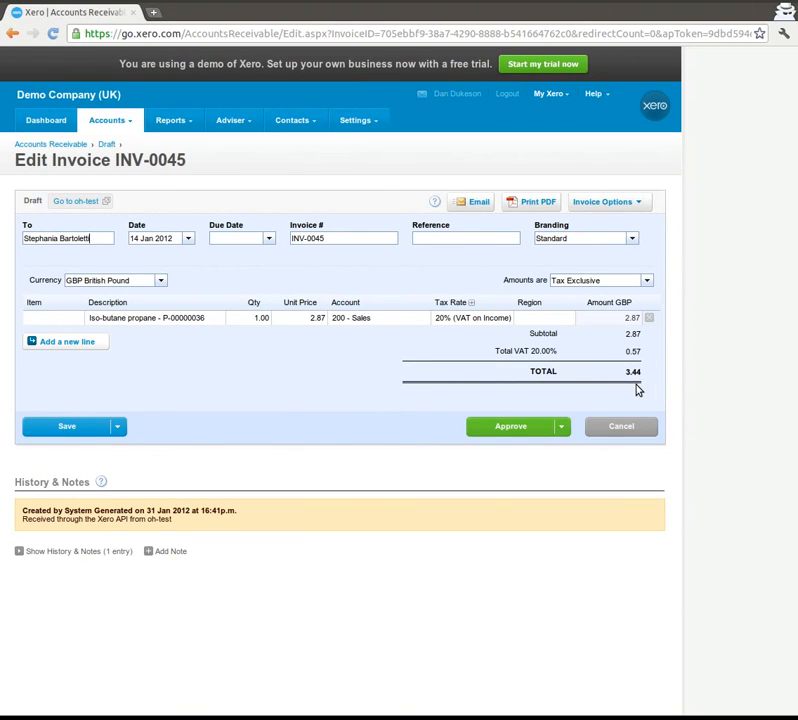
{"action": "mouse_move", "coordinate": [222, 316]}
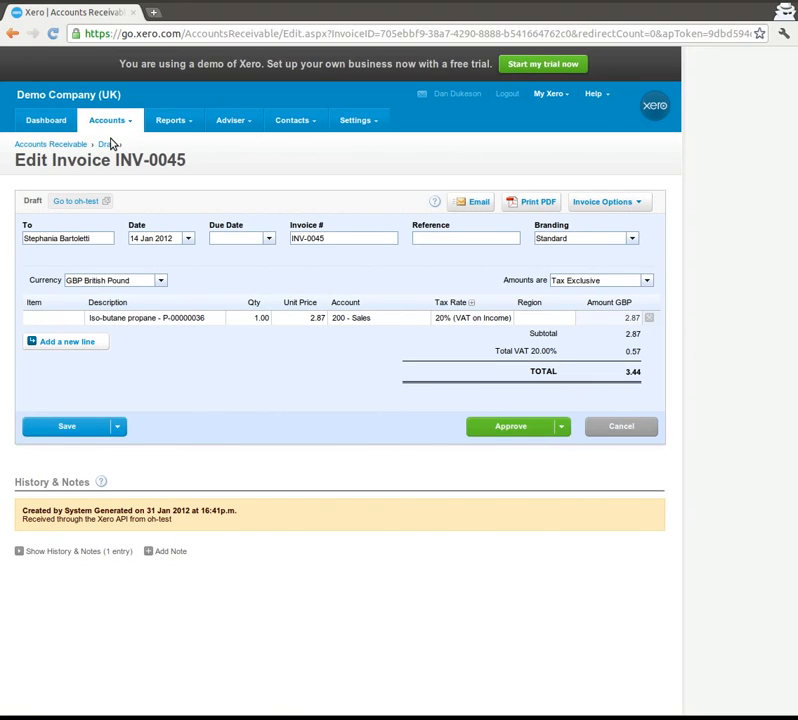
{"action": "mouse_move", "coordinate": [80, 200]}
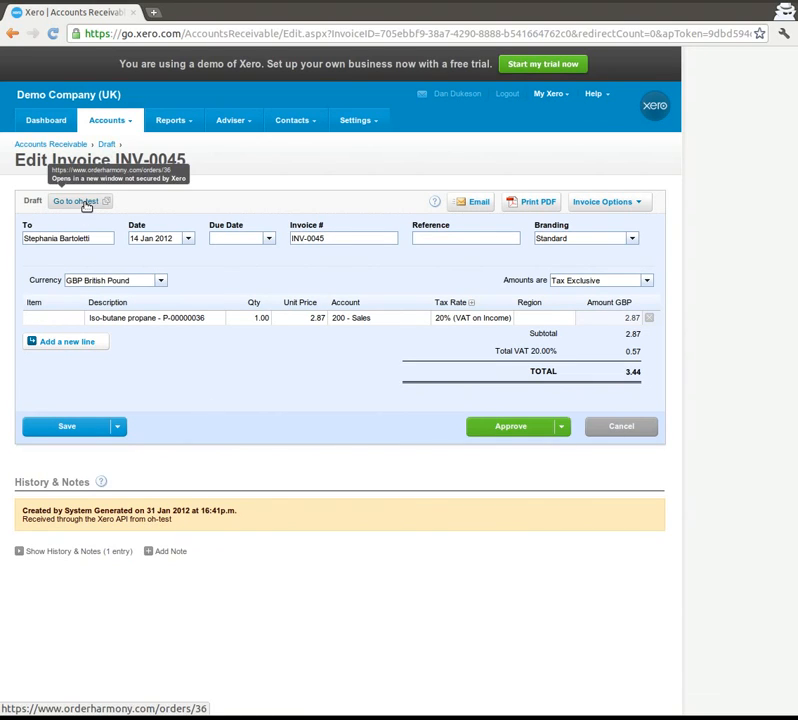
{"action": "left_click", "coordinate": [76, 200]}
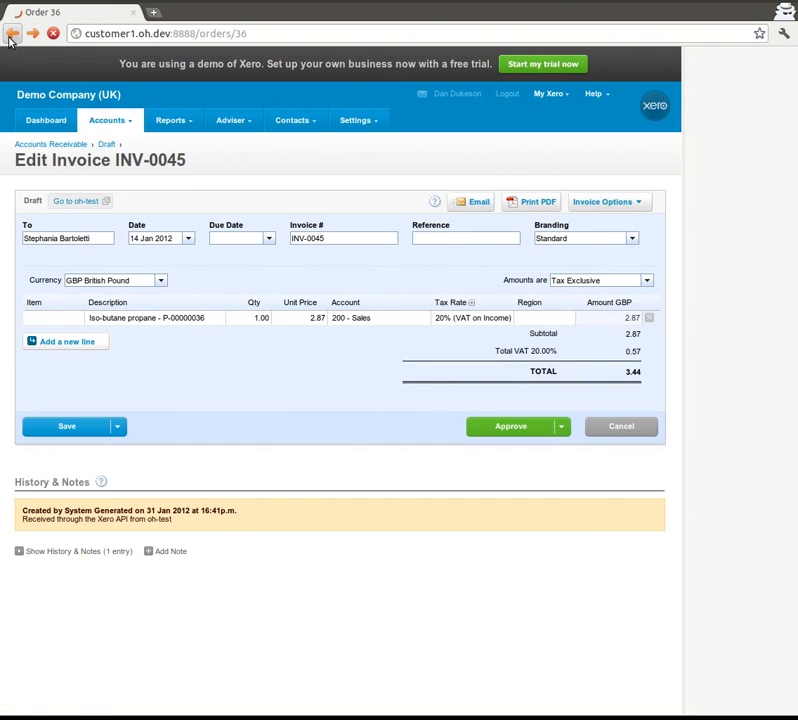
{"action": "left_click", "coordinate": [12, 32]}
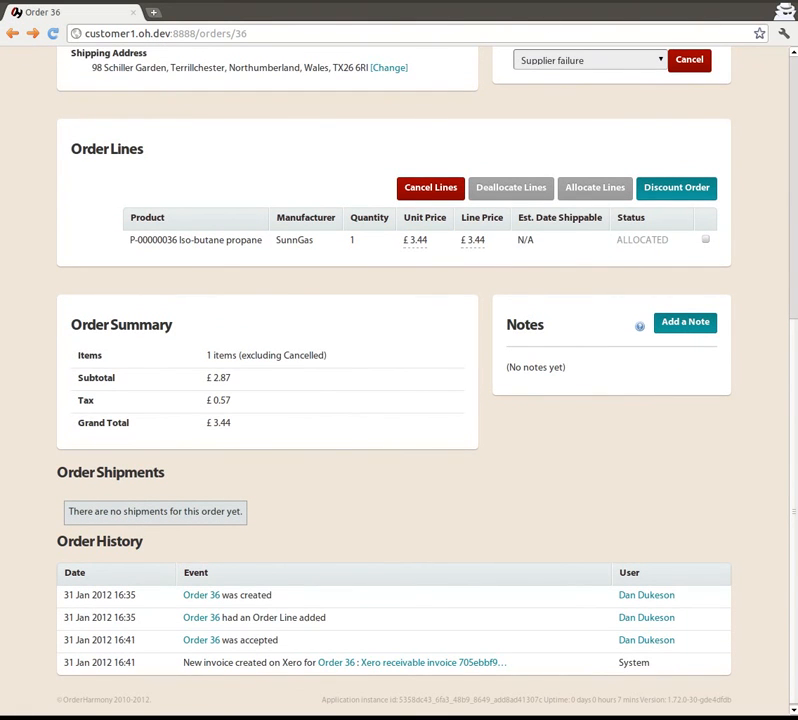